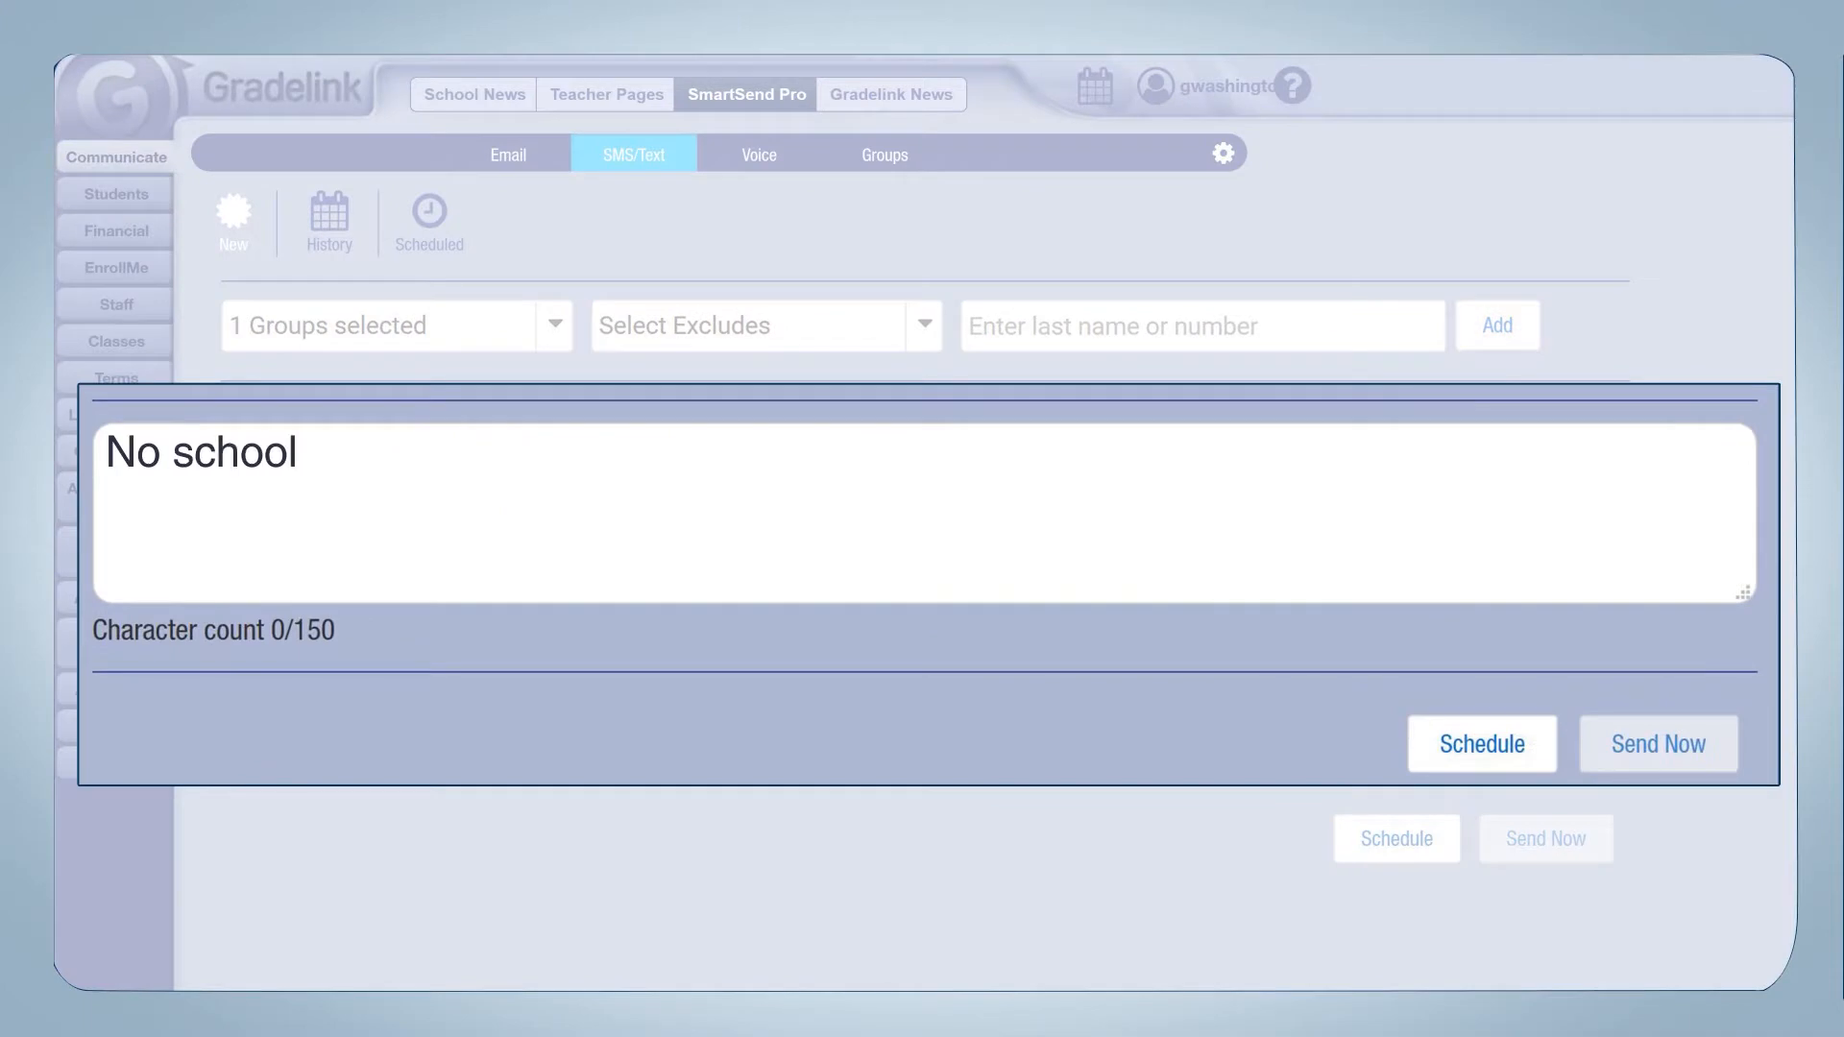
Step: Write the snow-day SMS: no school today due to snow storm, see you tomorrow
text(today due to snow storm. See you tomorrow!)
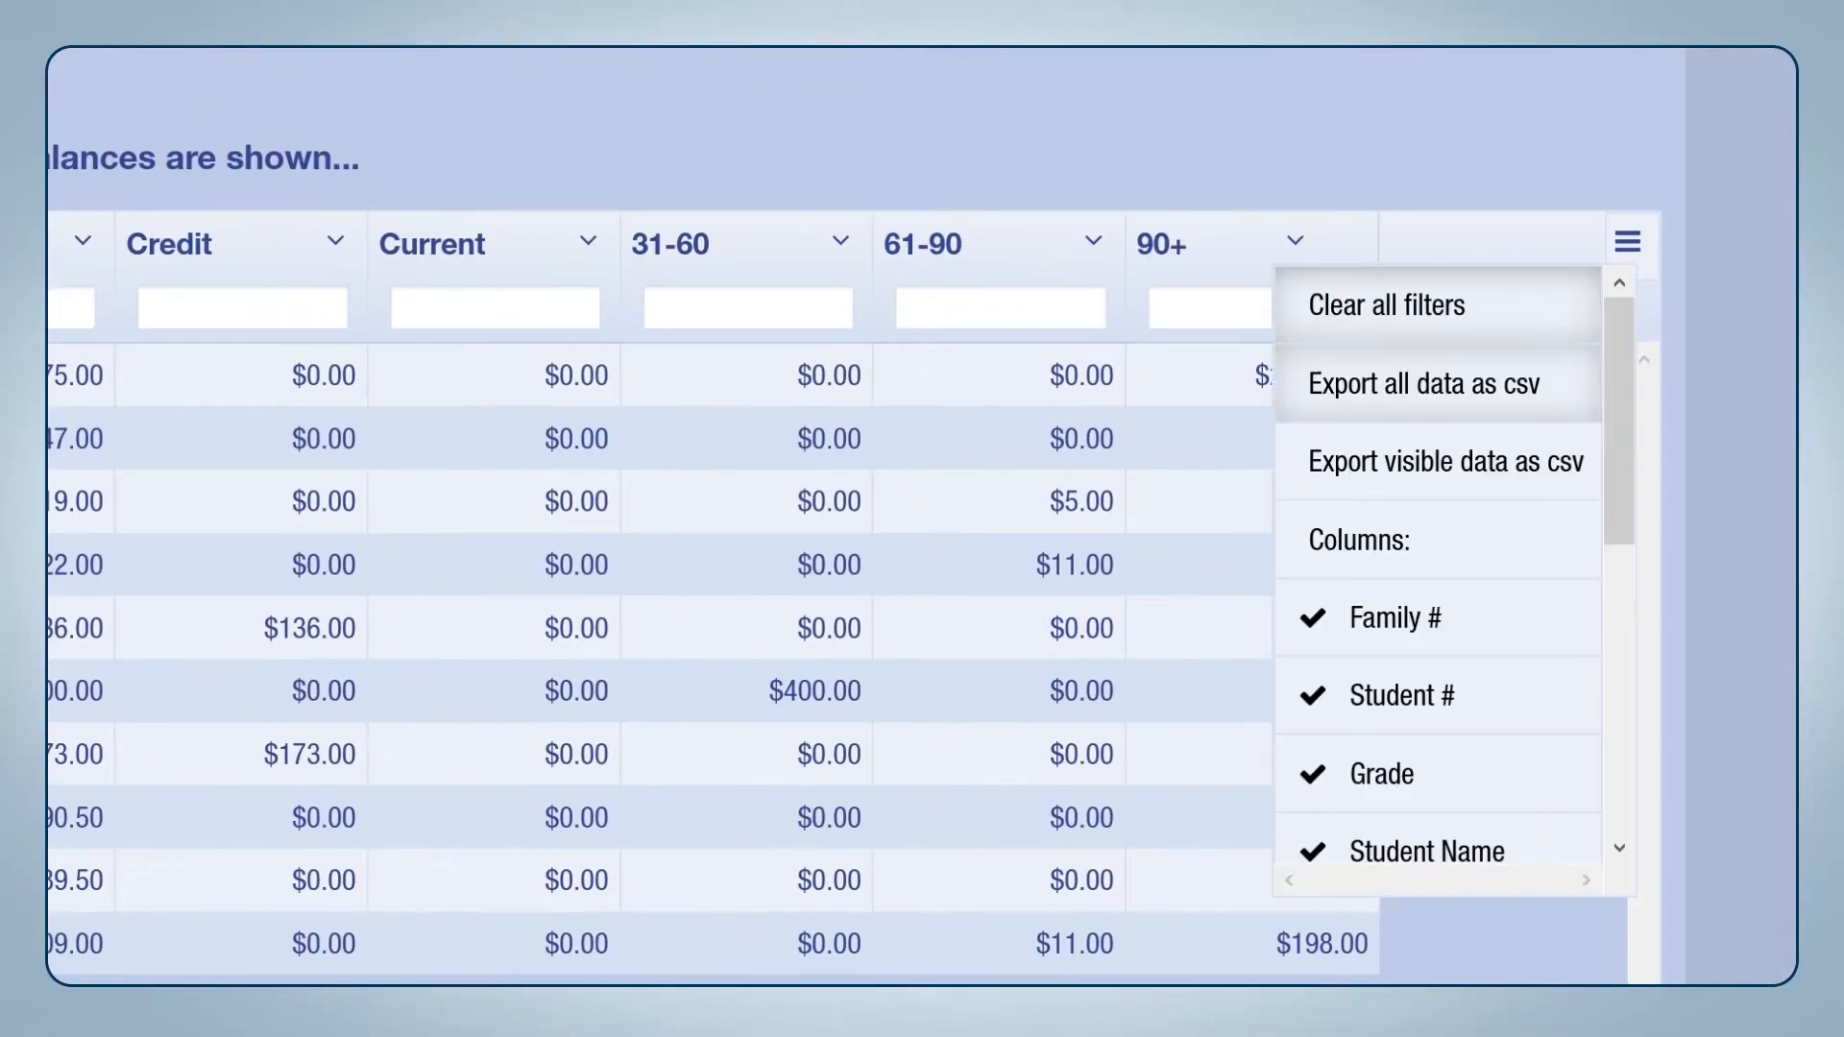
click(1425, 383)
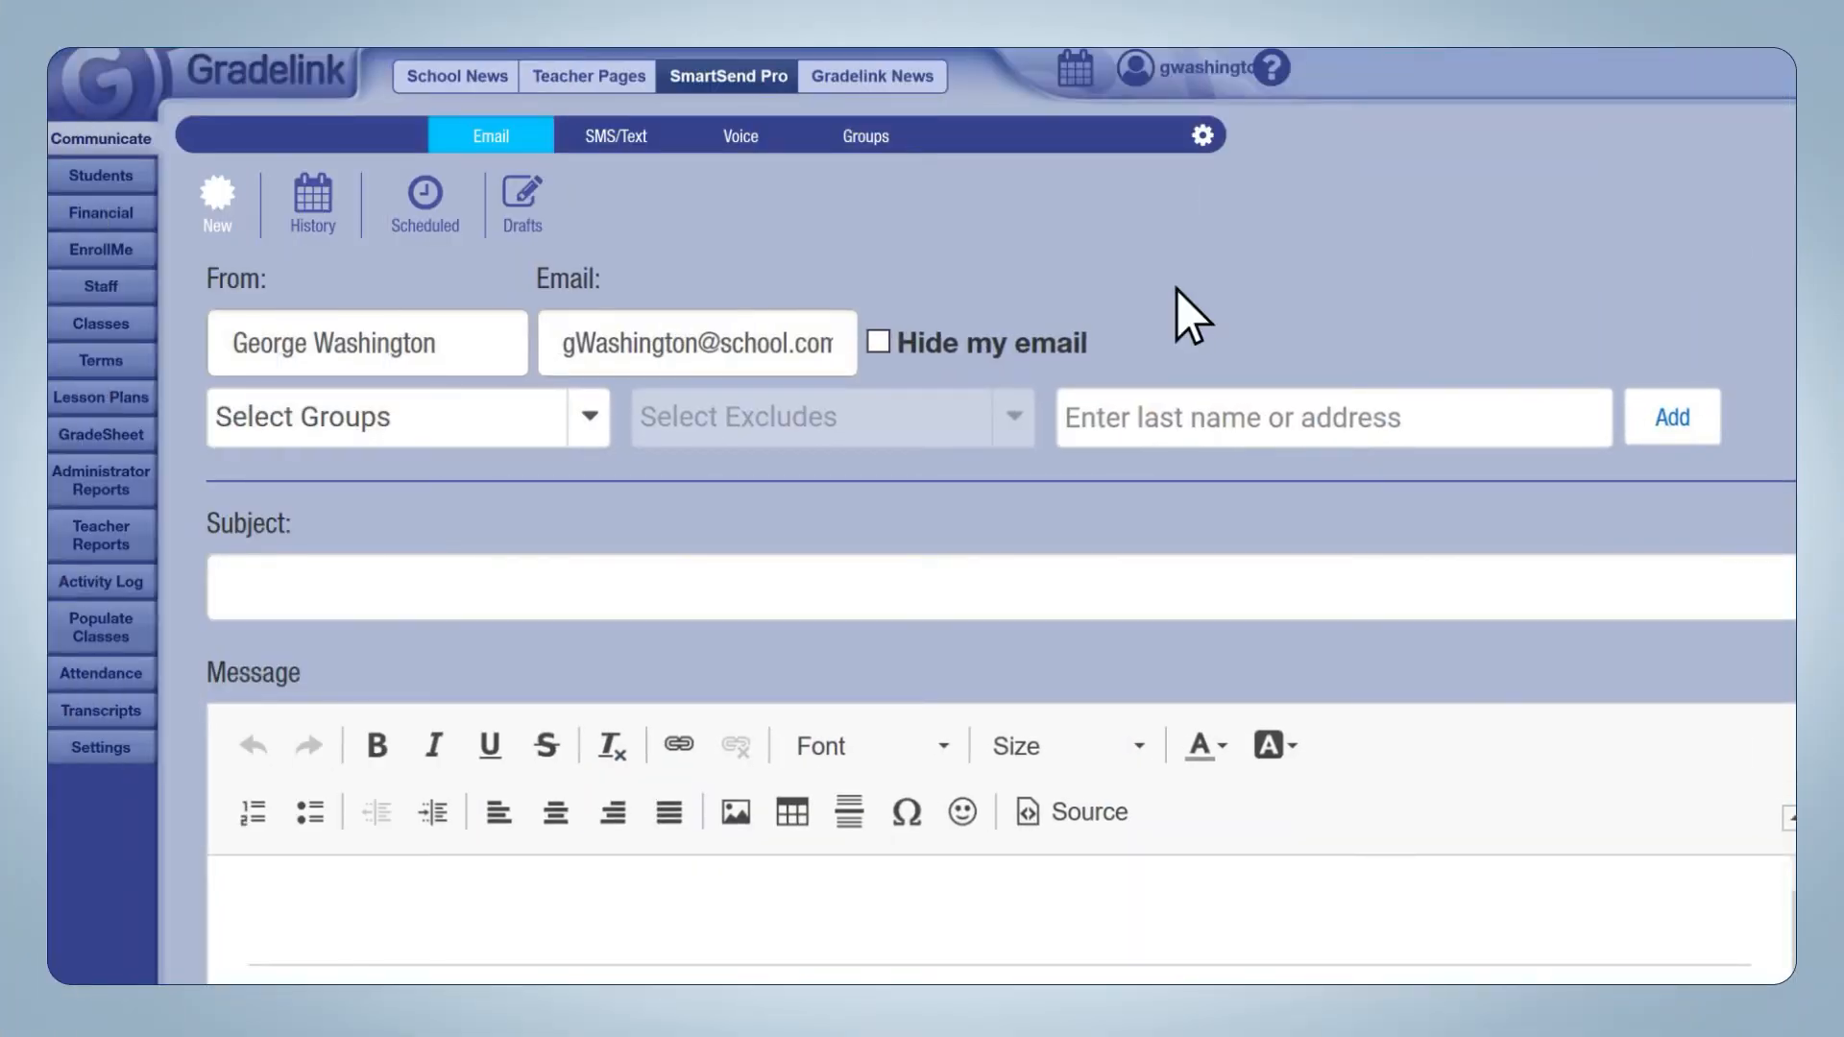
click(405, 416)
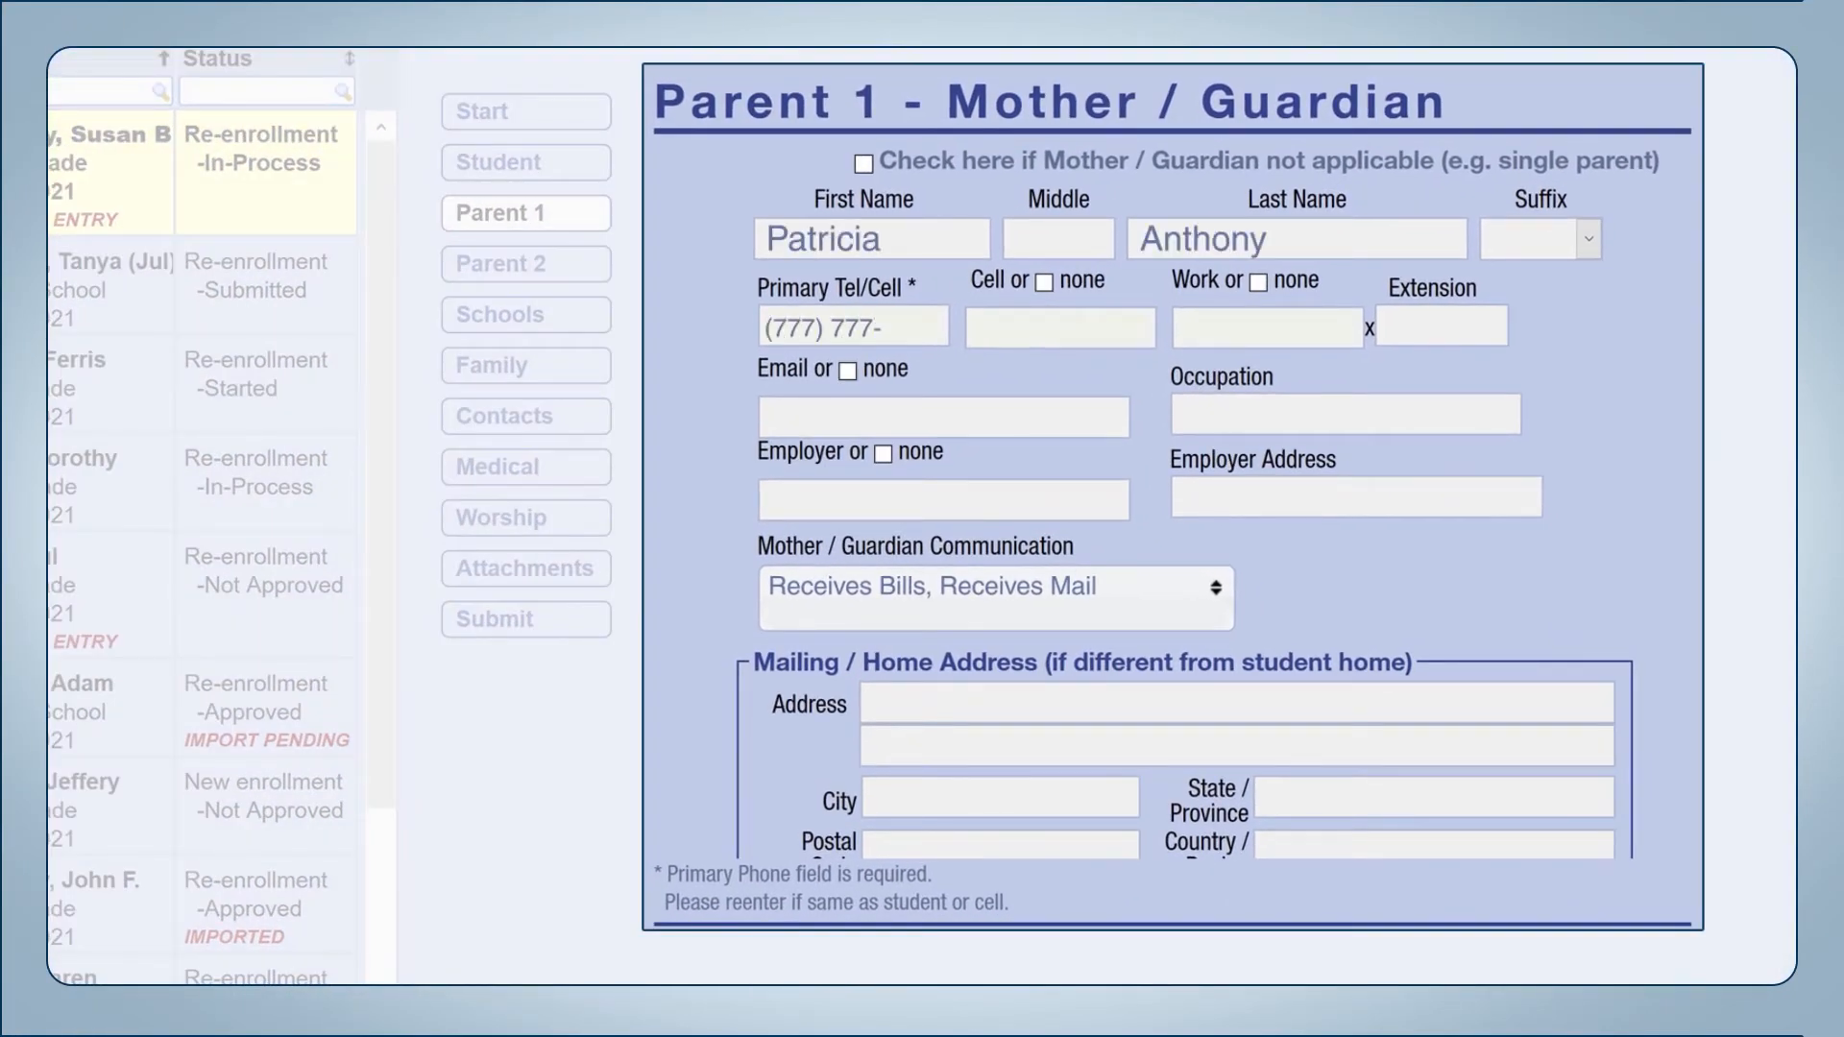
text((55)
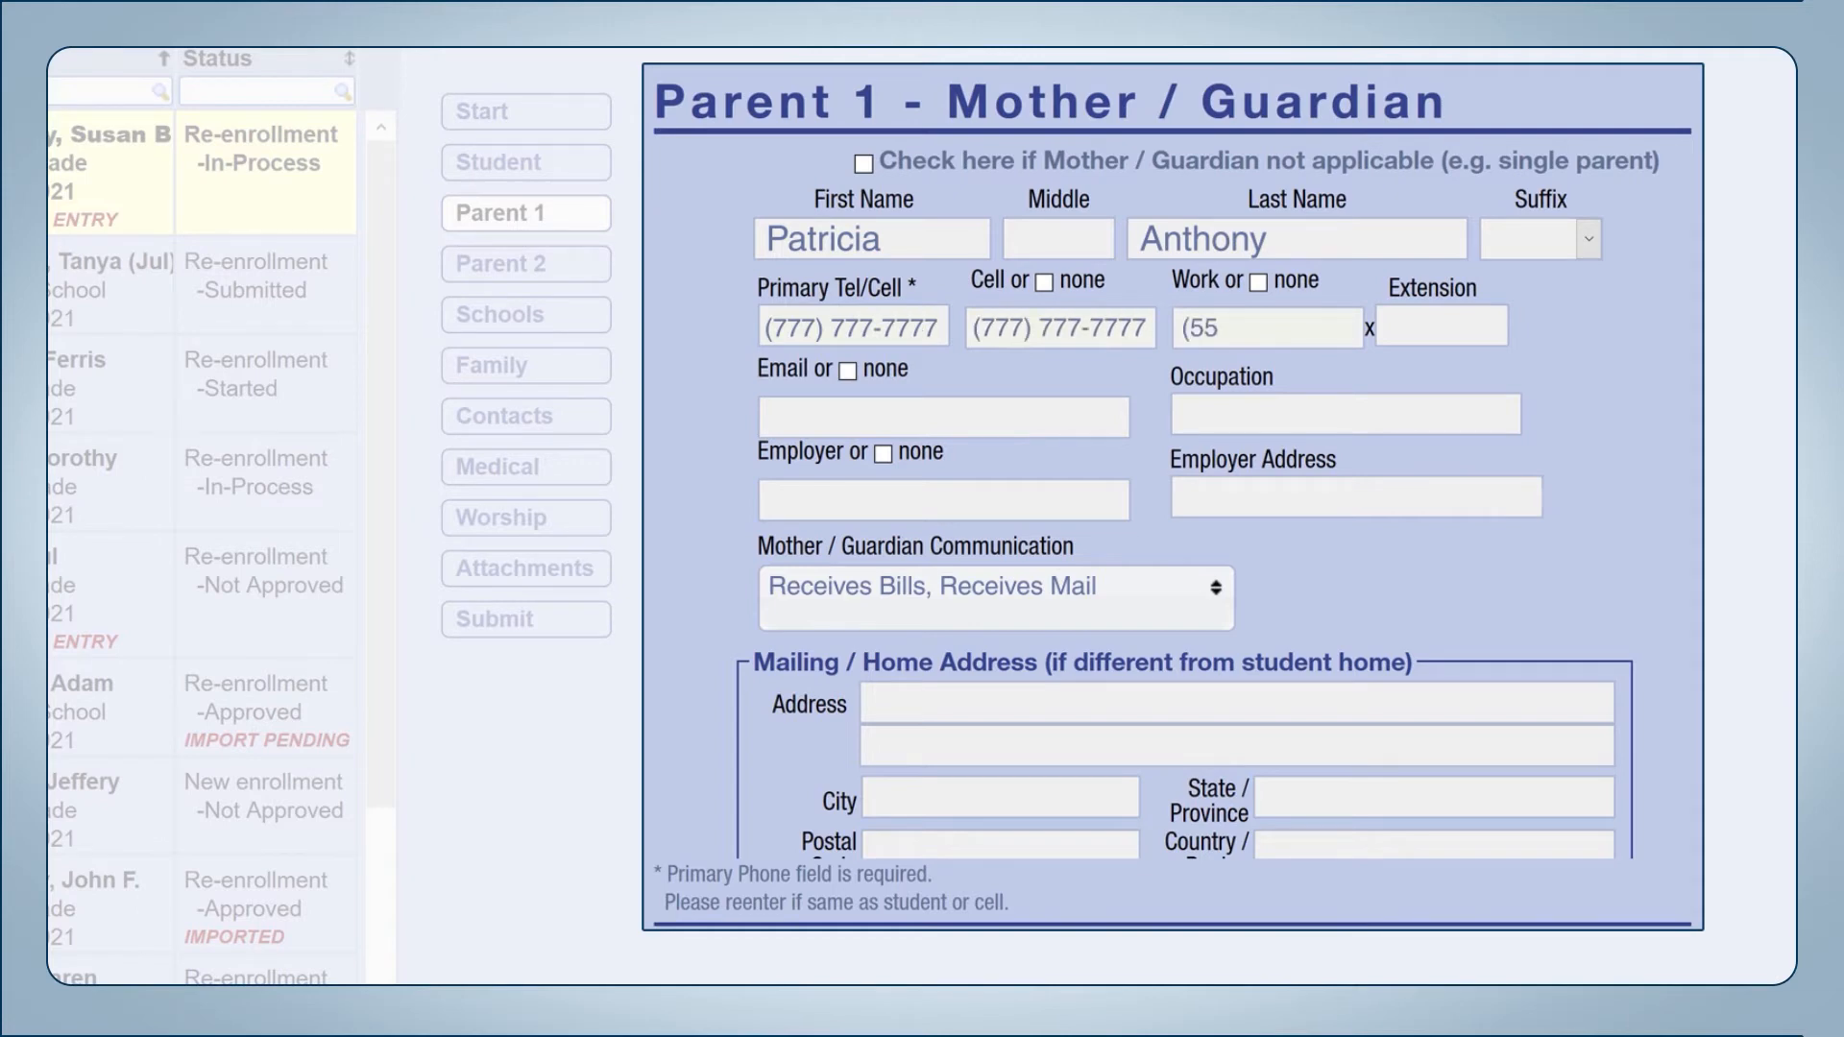